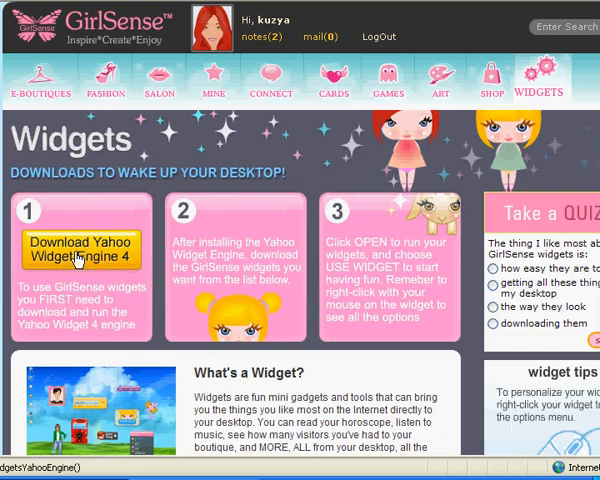
Follow the 'Download Yahoo! Widget Engine 4' button to Yahoo's download page.
click(96, 256)
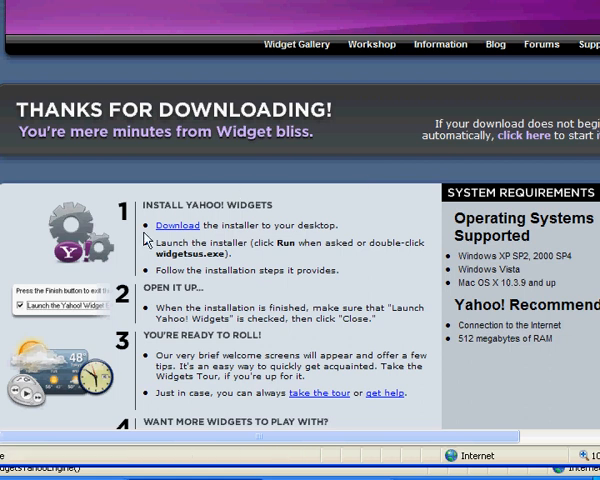
mouse_move(354, 200)
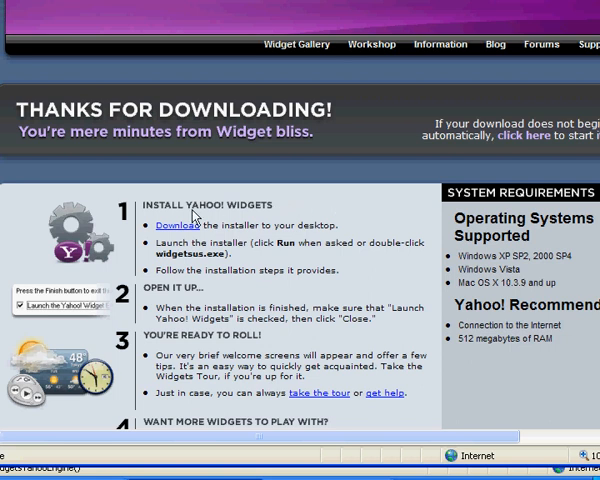
Download widgetsus.exe and run it from the security warning.
click(172, 224)
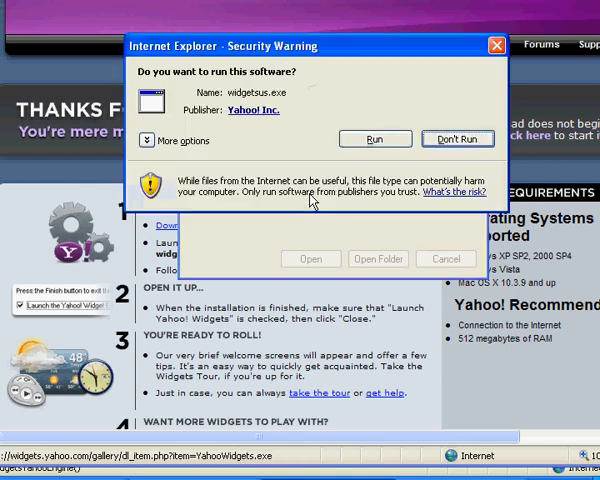
click(374, 140)
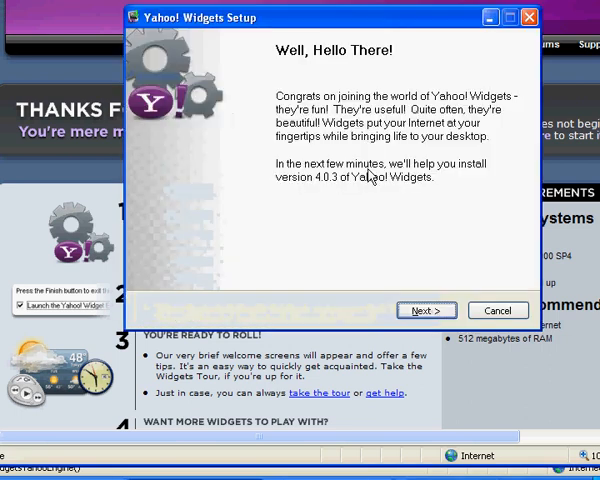
Install Yahoo! Widgets to the default folder and close setup with 'Launch Yahoo! Widgets' checked.
click(424, 310)
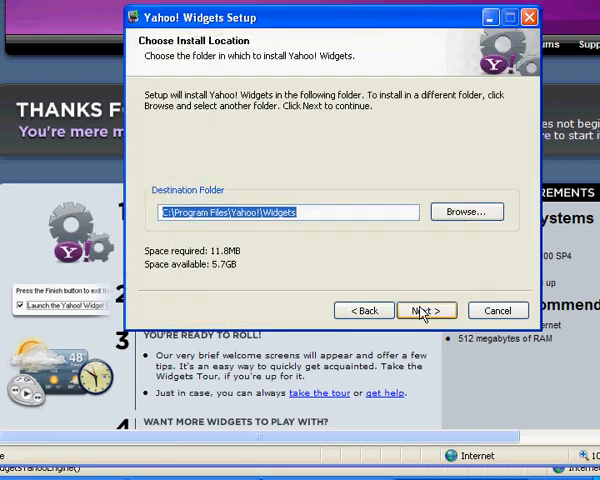
click(424, 310)
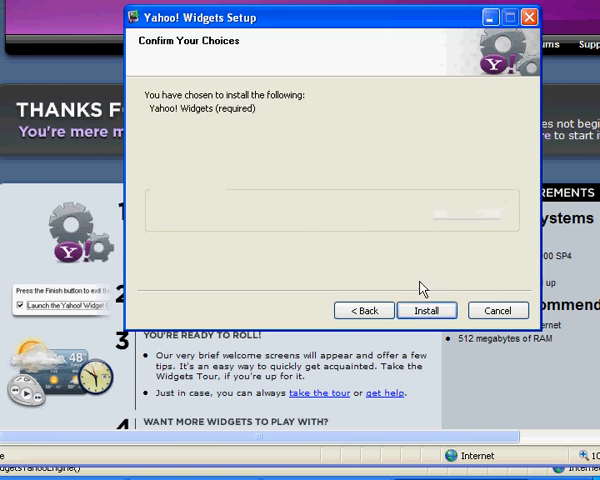
click(426, 310)
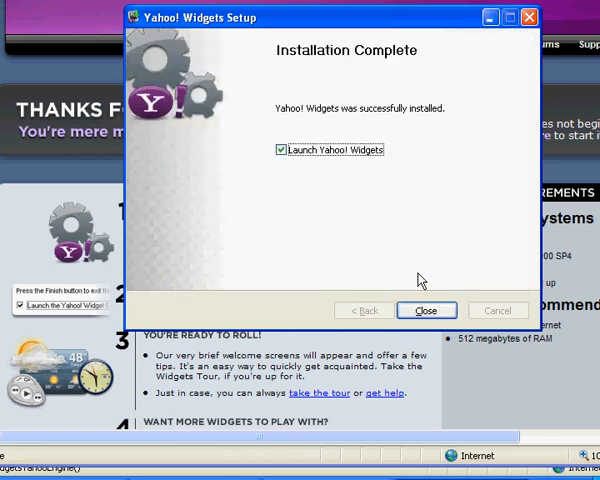
click(424, 310)
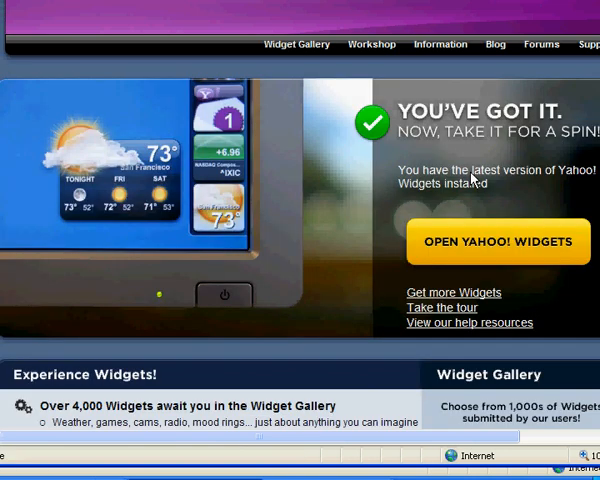
Accept the Yahoo! Widget Engine license agreement with 'I Accept'.
click(496, 242)
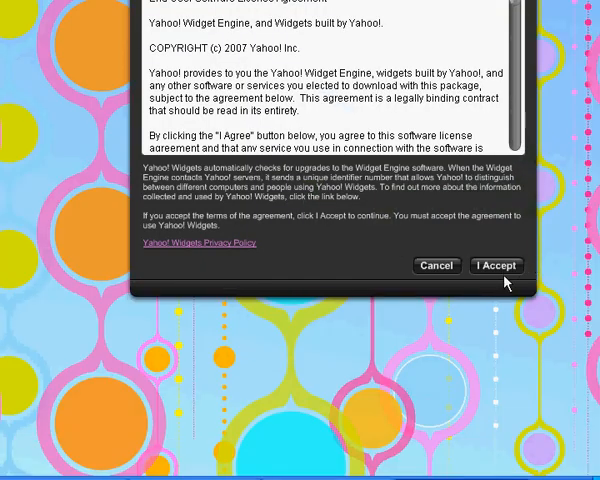
click(496, 264)
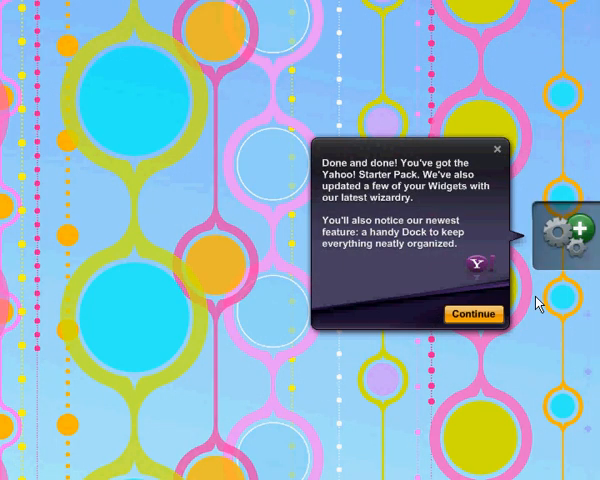
mouse_move(504, 152)
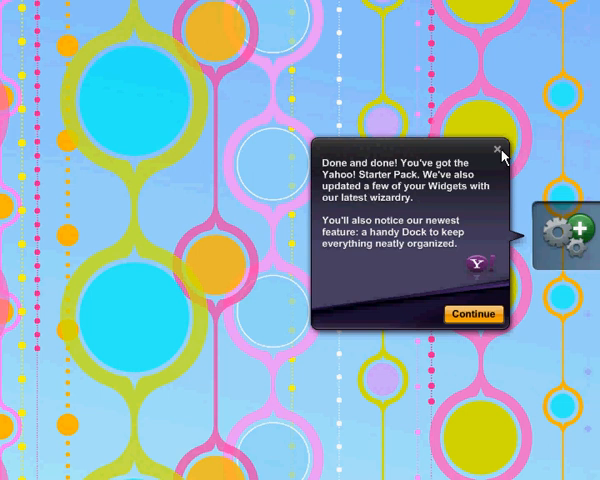
Dismiss the Starter Pack welcome bubble and delete the Yahoo! Weather widget, confirming with OK.
click(504, 152)
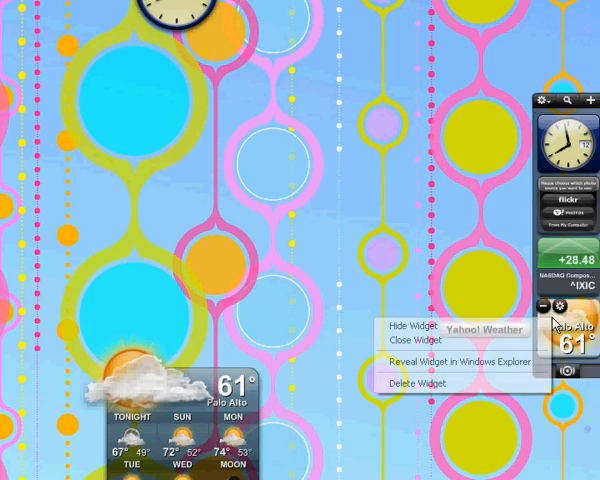
click(416, 384)
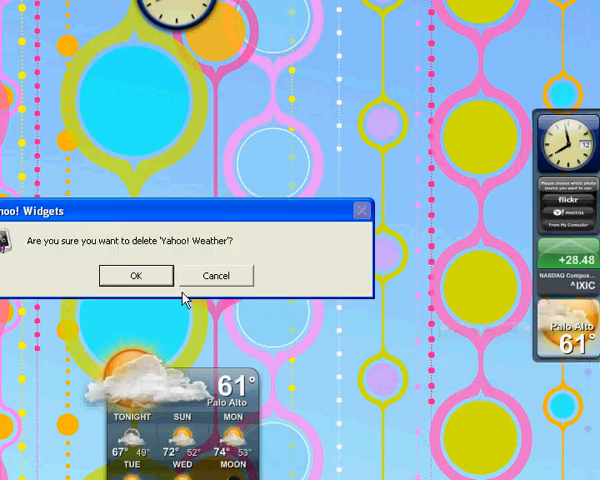
click(136, 276)
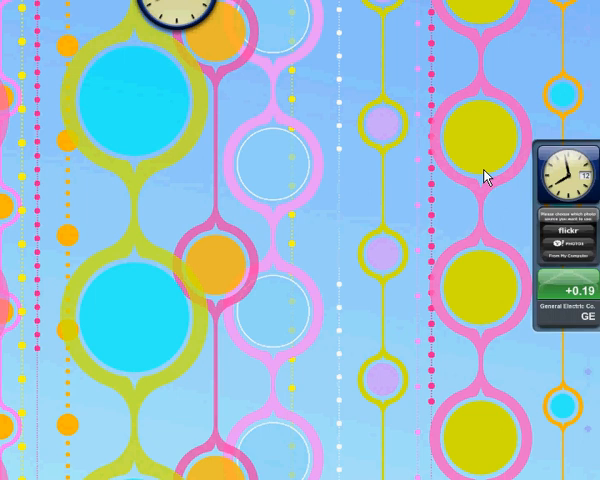
mouse_move(492, 166)
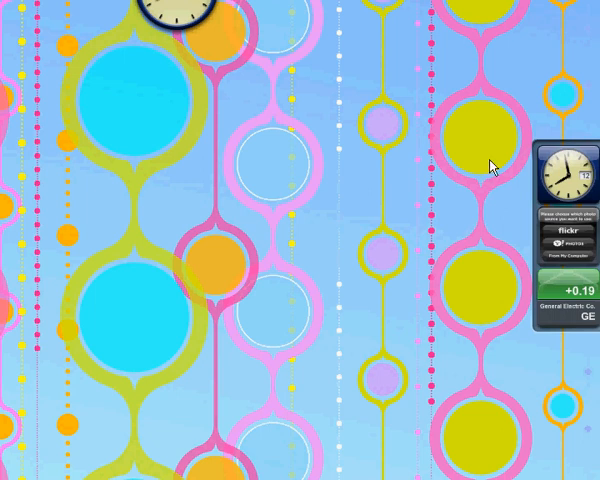